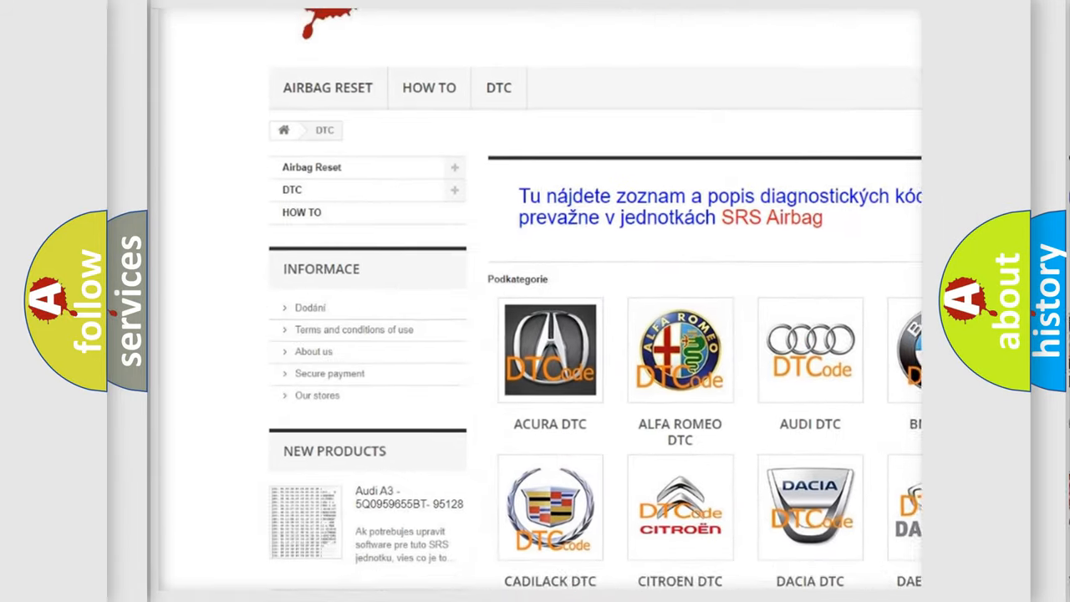
scroll("down", 3)
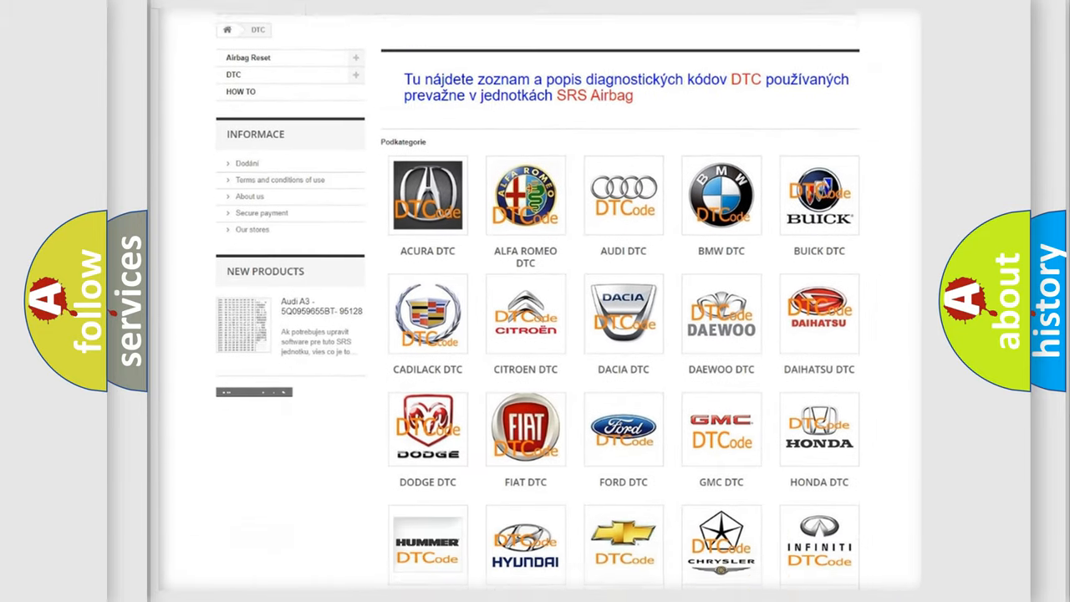
scroll("down", 3)
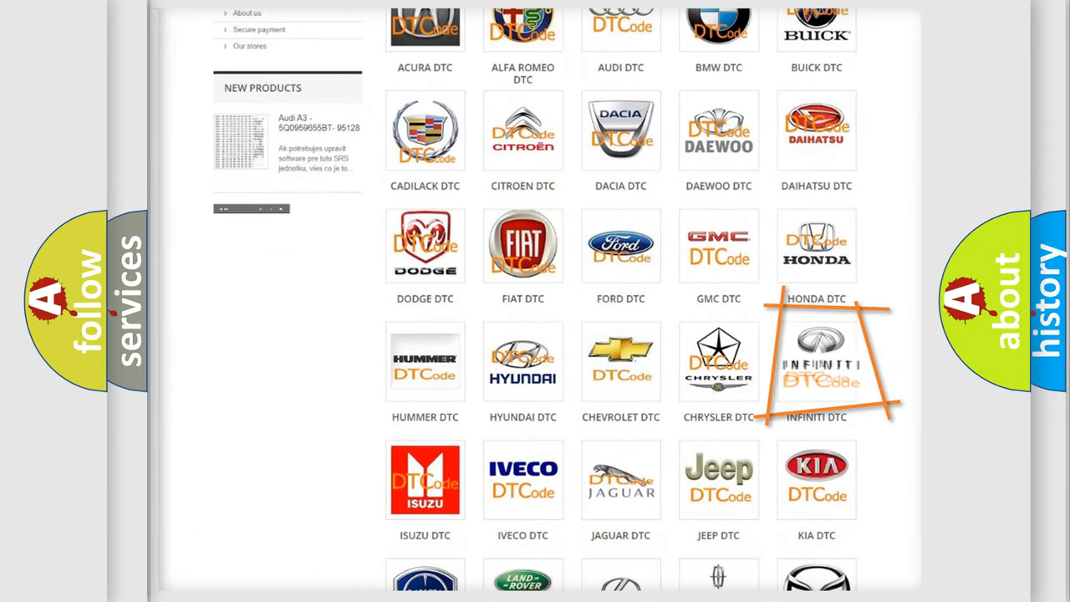